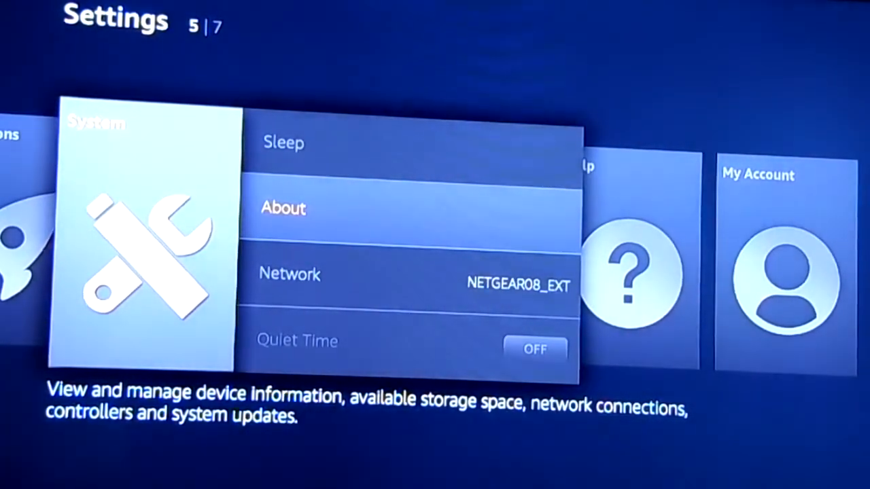
Reach Developer Options in the System settings list and enter it
scroll("down", 3)
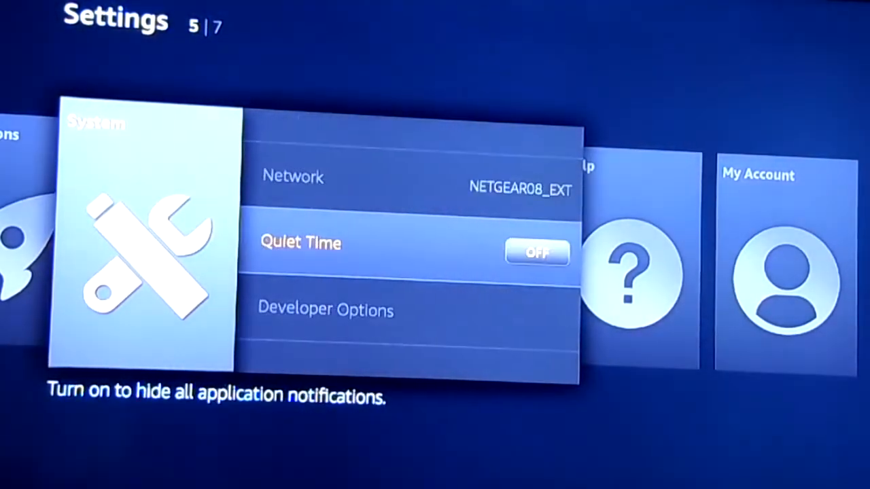
scroll("down", 3)
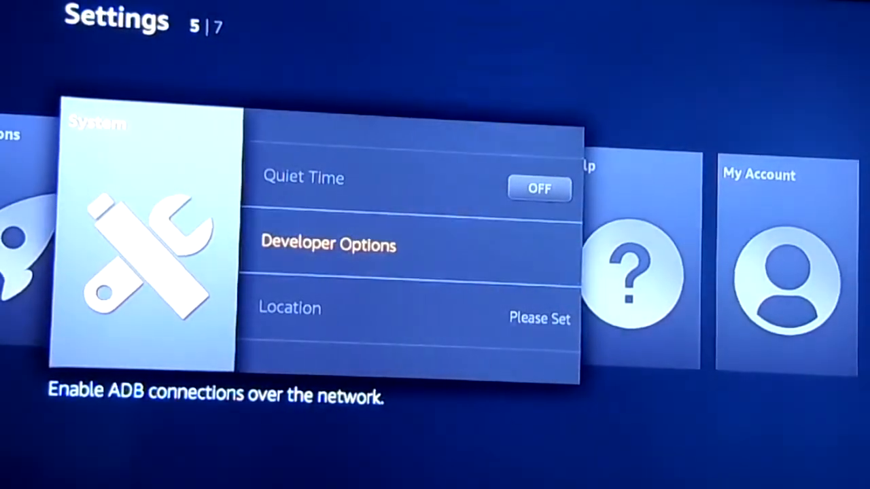
left_click(329, 245)
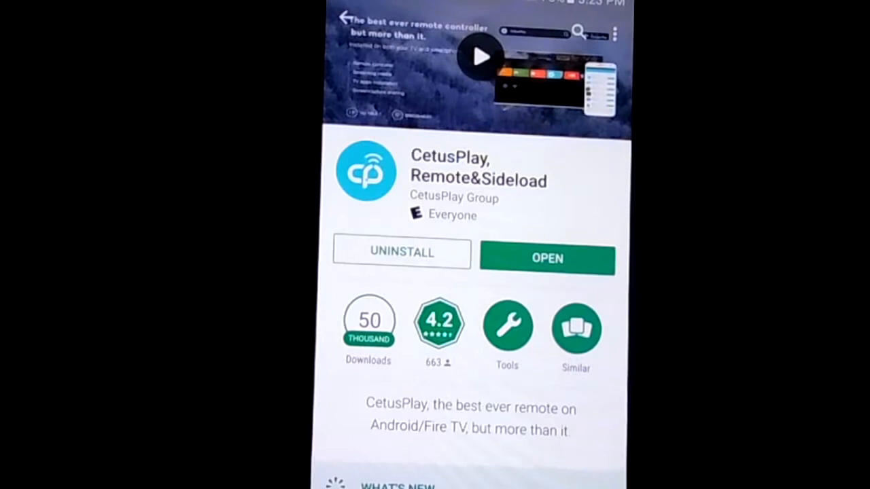
left_click(547, 258)
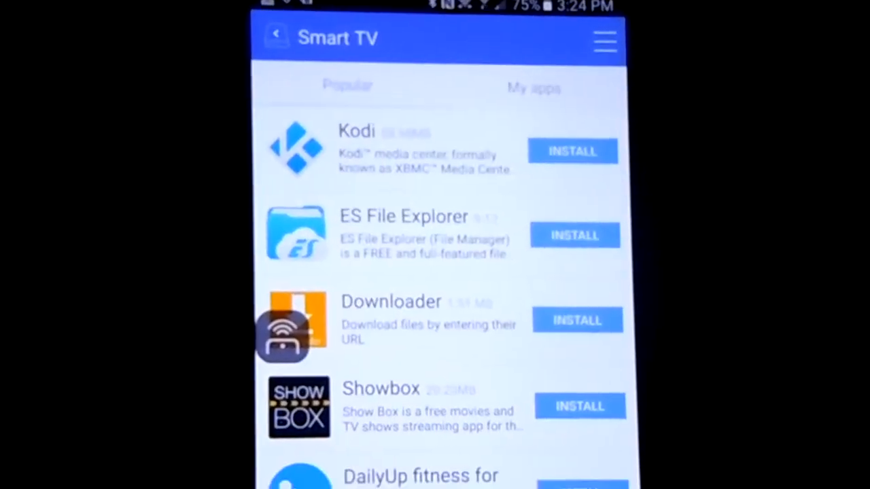
scroll("down", 3)
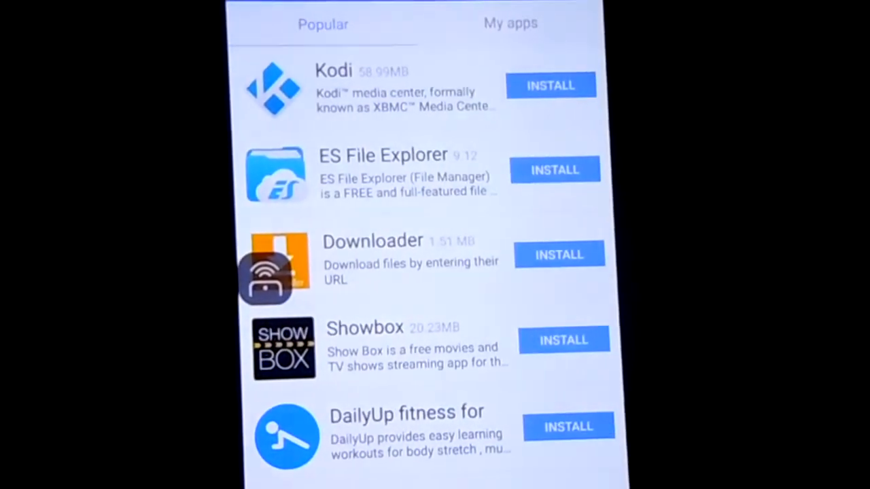
scroll("down", 3)
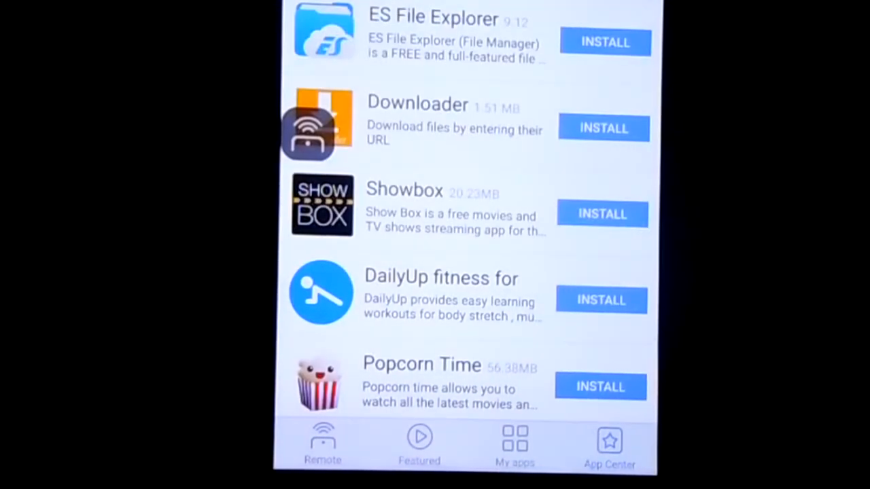
left_click(601, 386)
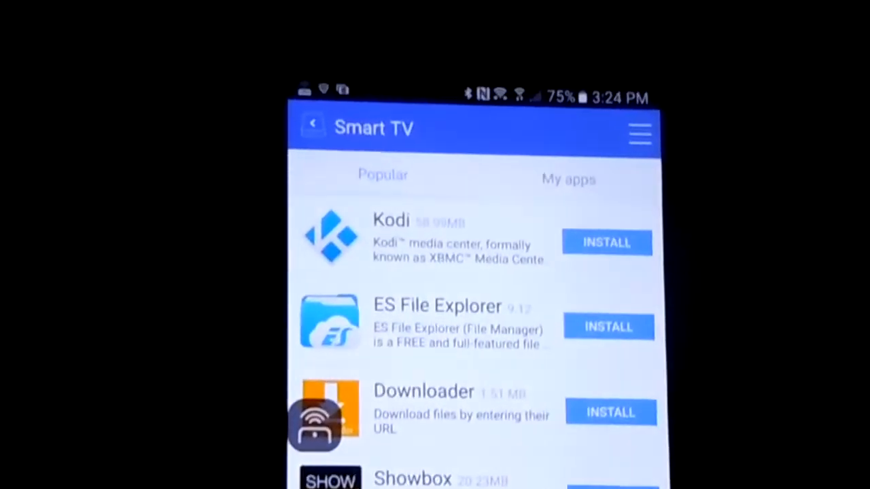
scroll("down", 3)
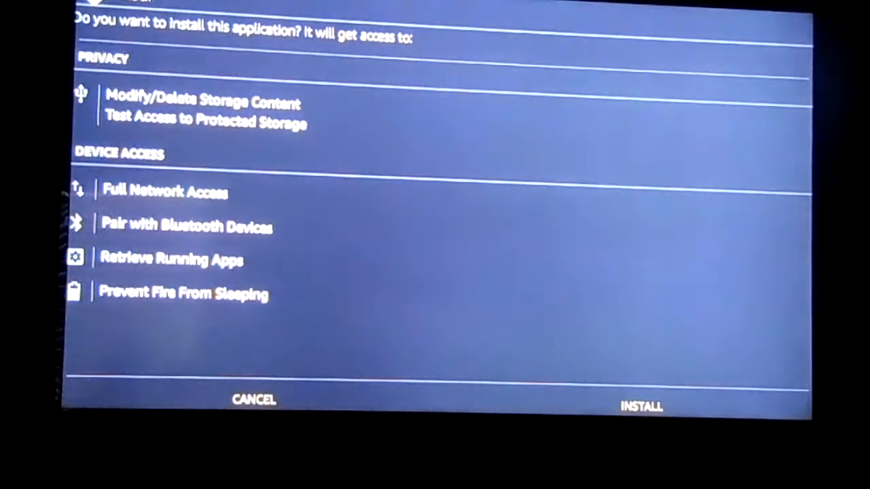
mouse_move(253, 399)
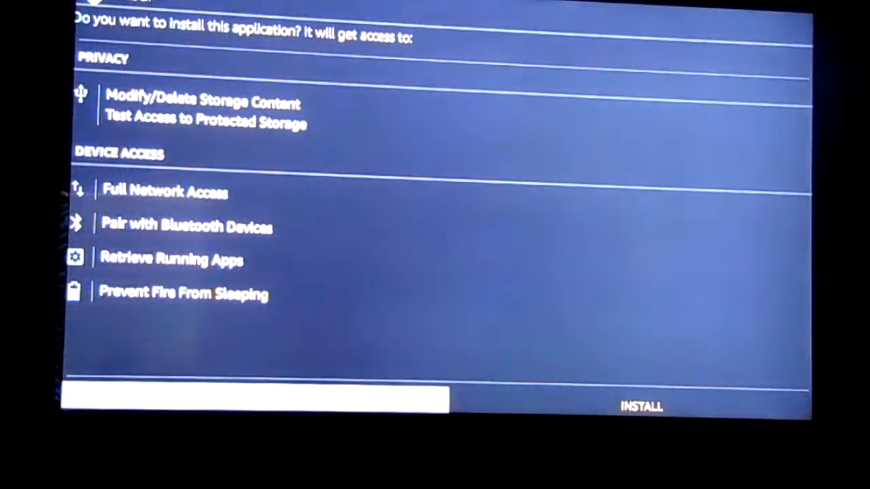
Accept the app's permissions with INSTALL so the Kodi installation starts
left_click(639, 405)
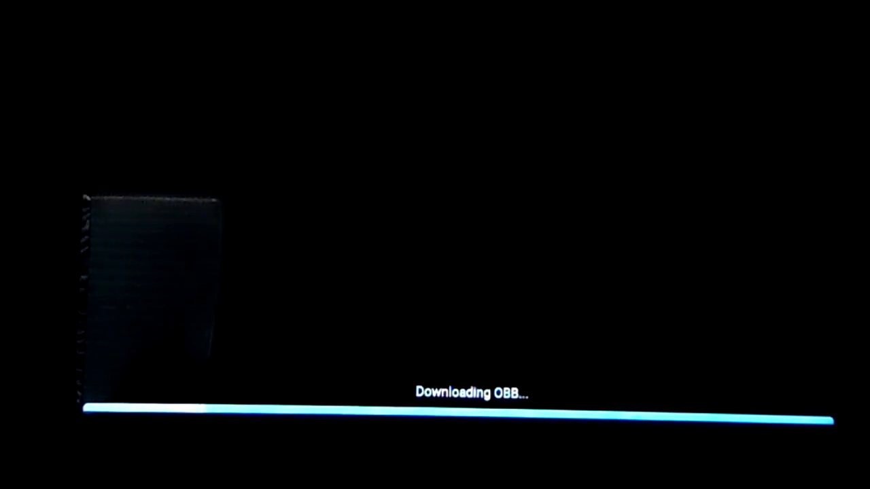